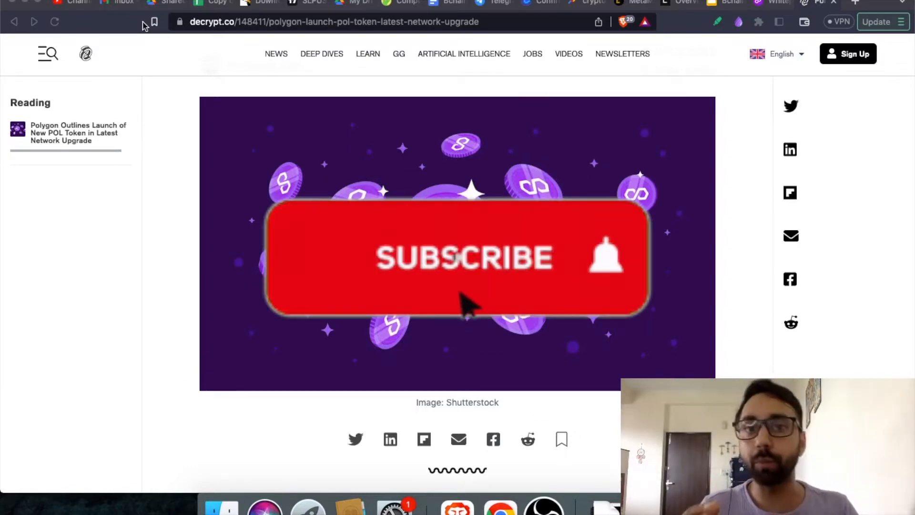
# Go from the Decrypt article to the POL Whitepaper v0.2 PDF at polygon.technology/papers/pol-whitepaper
pyautogui.click(457, 257)
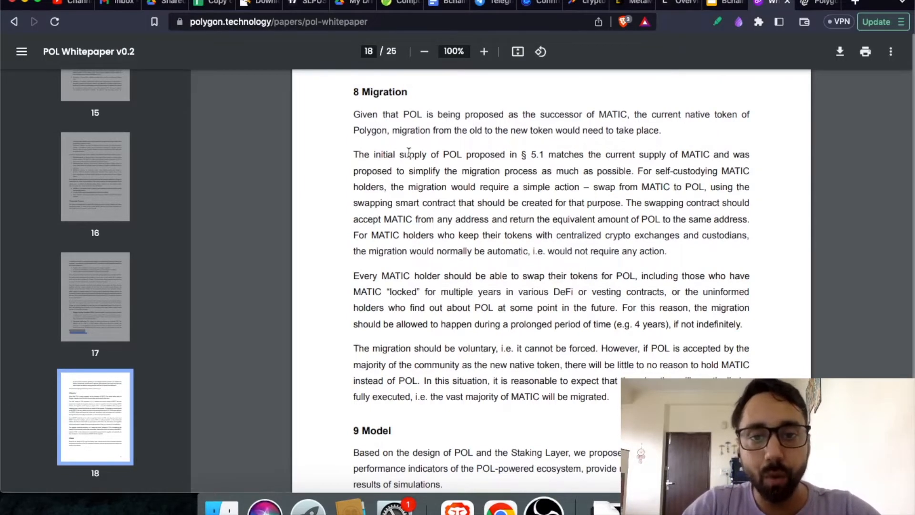
pyautogui.moveTo(400, 154); pyautogui.dragTo(601, 154)
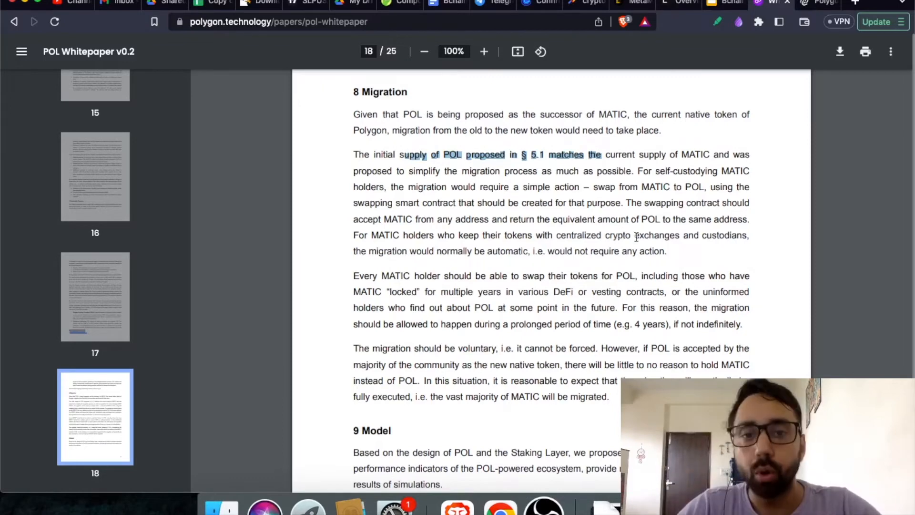
pyautogui.scroll(-3)
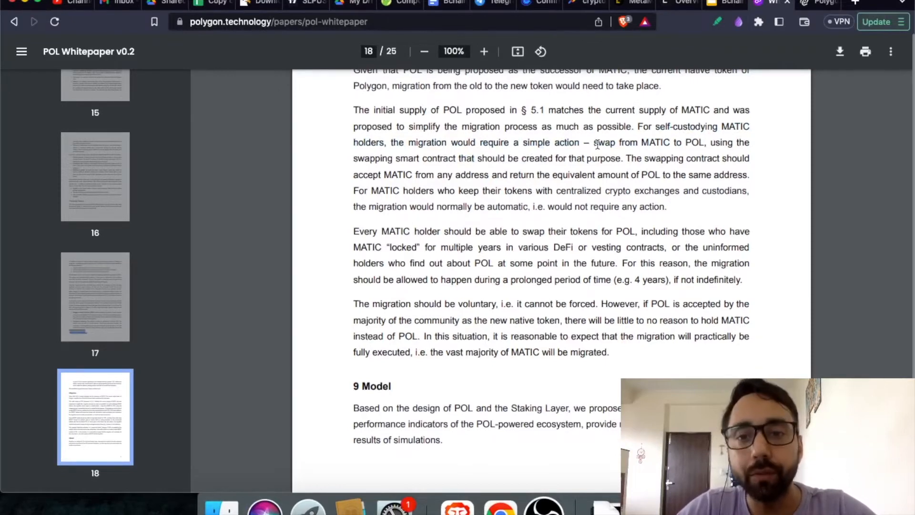
# Highlight 'who find out about POL at some point in the future' and scroll to page 18's bottom
pyautogui.moveTo(593, 142); pyautogui.dragTo(707, 142)
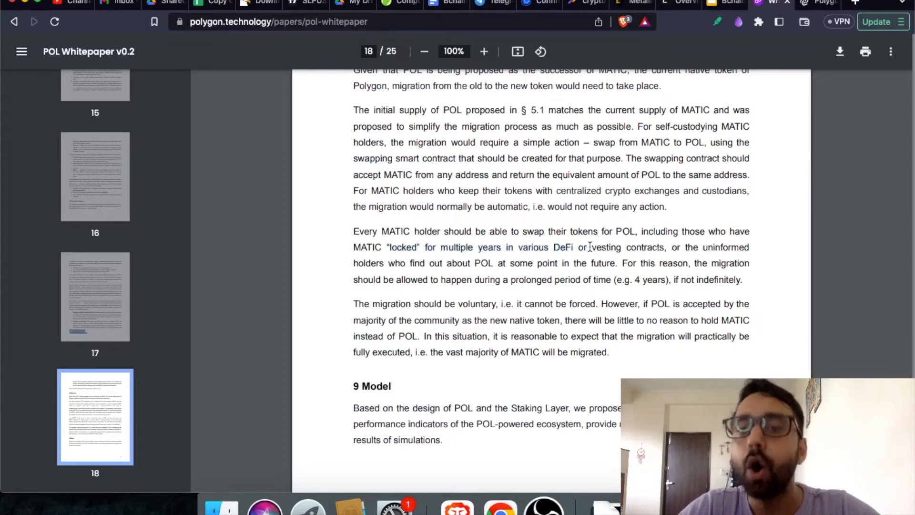
pyautogui.moveTo(591, 247); pyautogui.dragTo(698, 247)
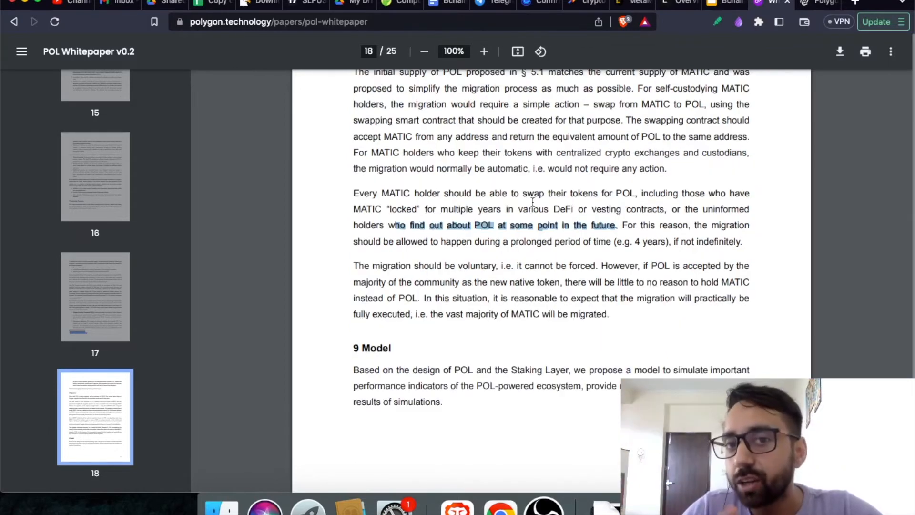
pyautogui.scroll(-3)
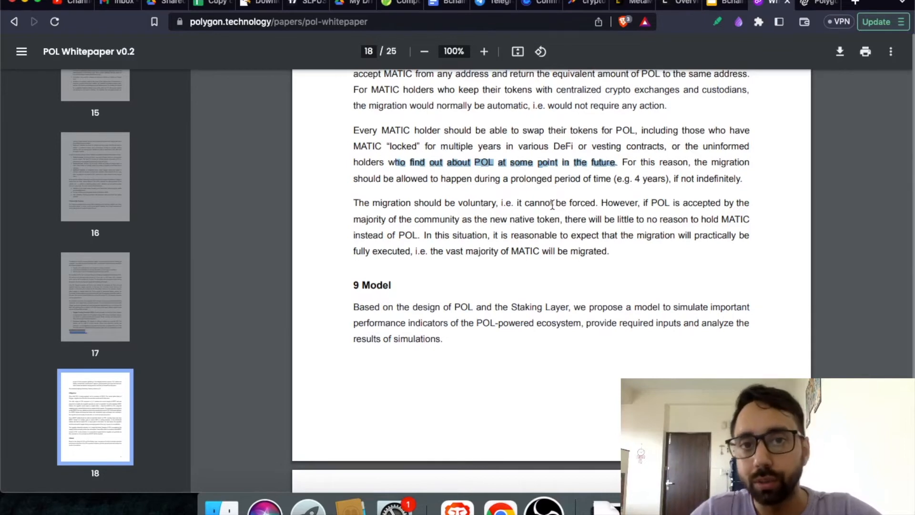
# Highlight the phrase about MATIC holders who keep their tokens, reaching section 9.2 Inputs
pyautogui.scroll(-3)
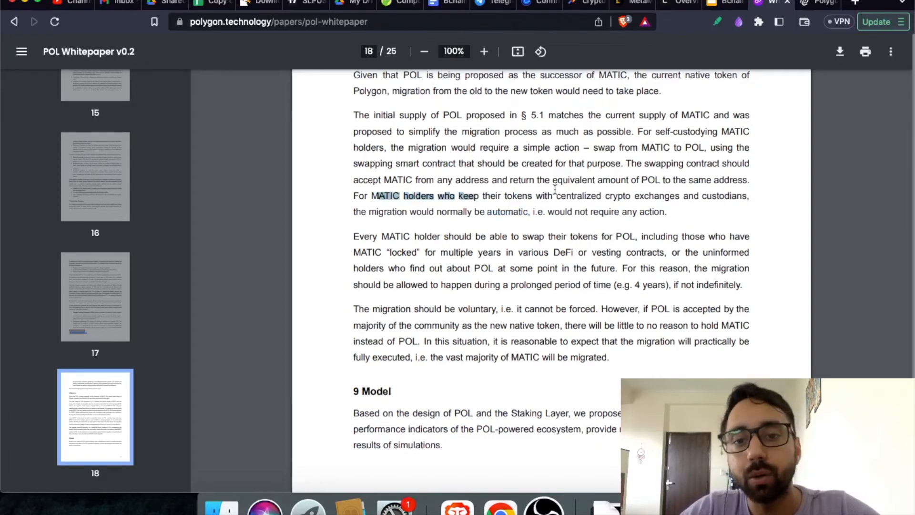
pyautogui.moveTo(478, 196); pyautogui.dragTo(663, 195)
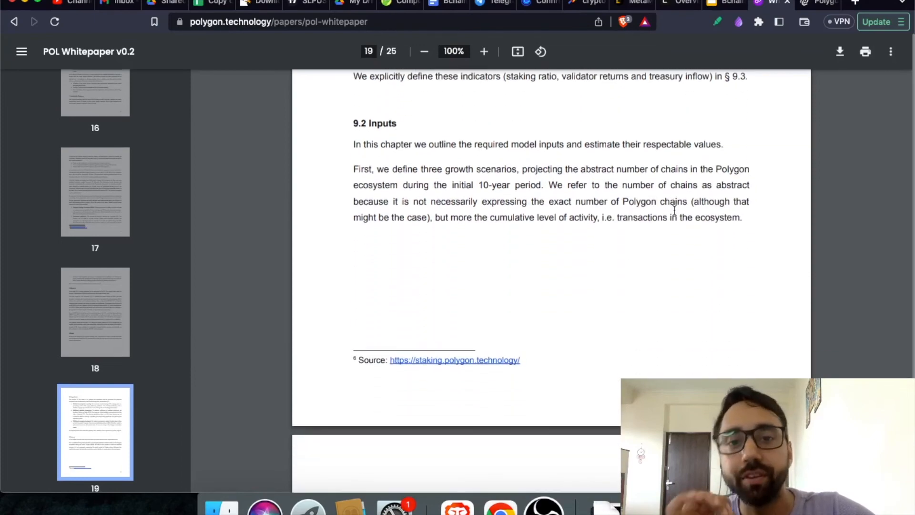
# Scroll to page 21 and highlight the '$5 average POL price during the 10-year period' bullet
pyautogui.scroll(-3)
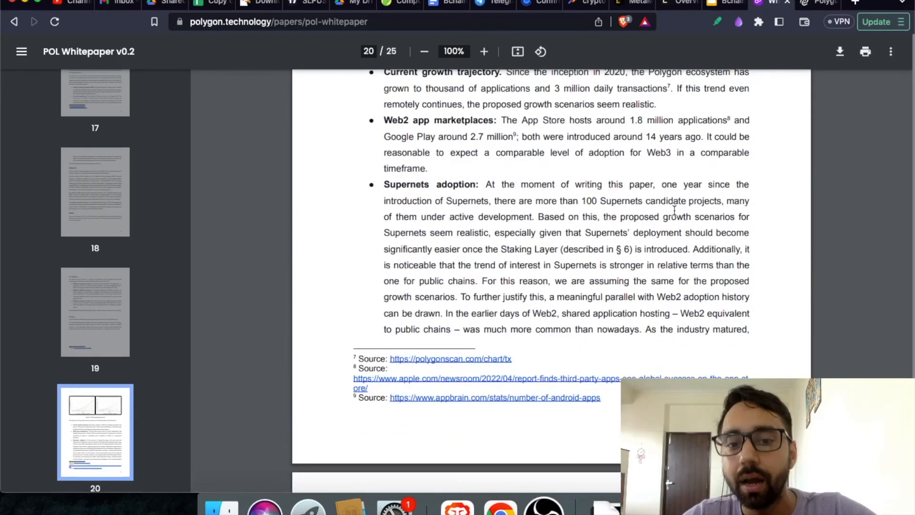
pyautogui.scroll(-3)
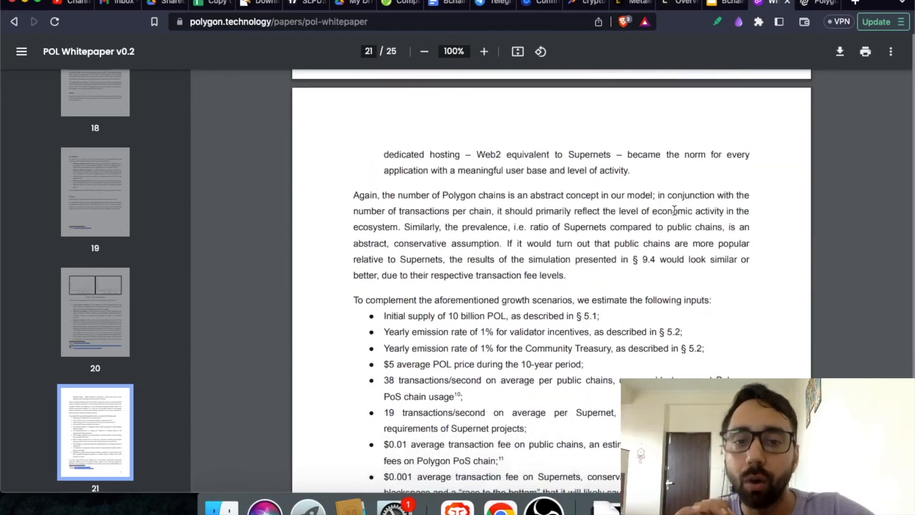
pyautogui.scroll(-3)
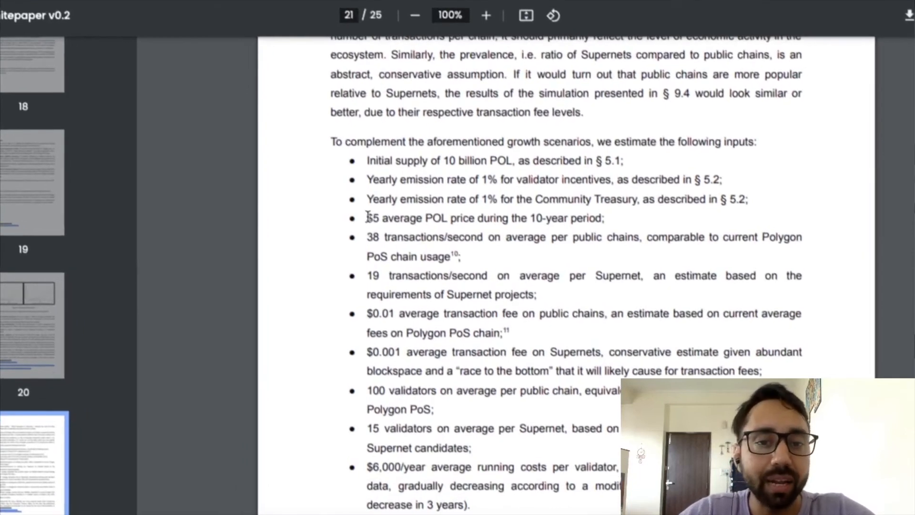
pyautogui.moveTo(367, 218); pyautogui.dragTo(599, 218)
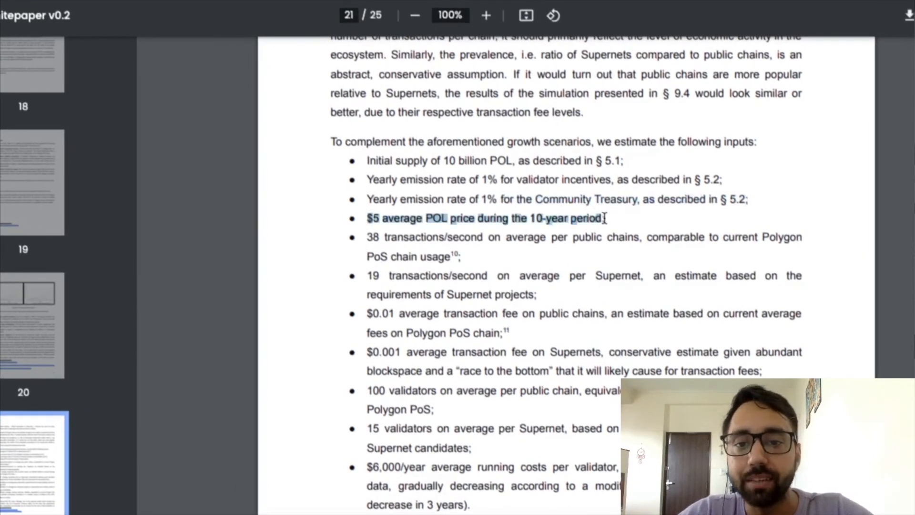